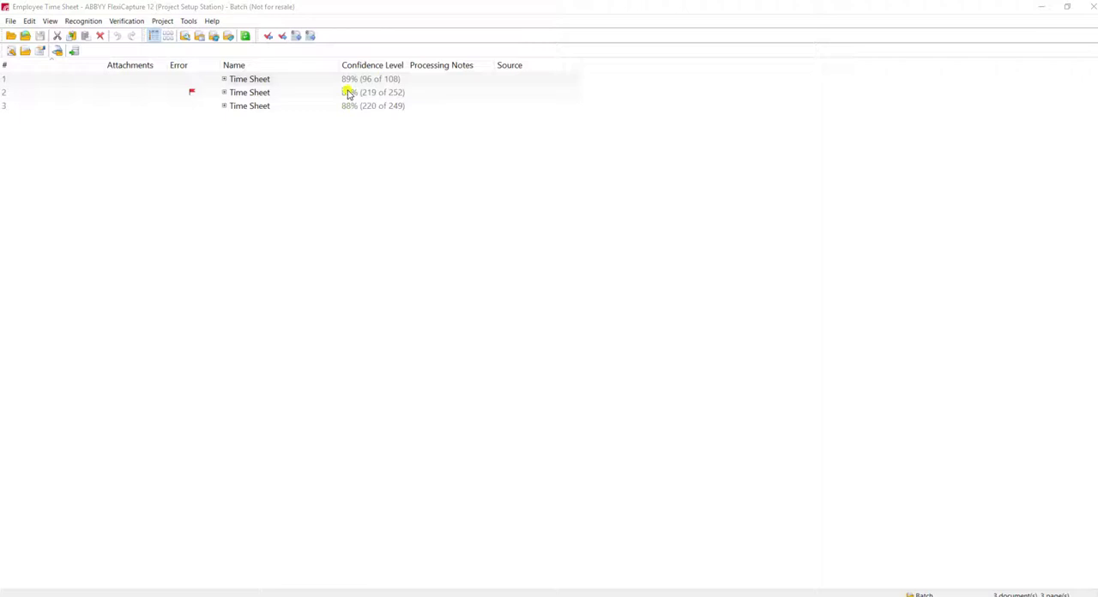
pyautogui.moveTo(273, 79)
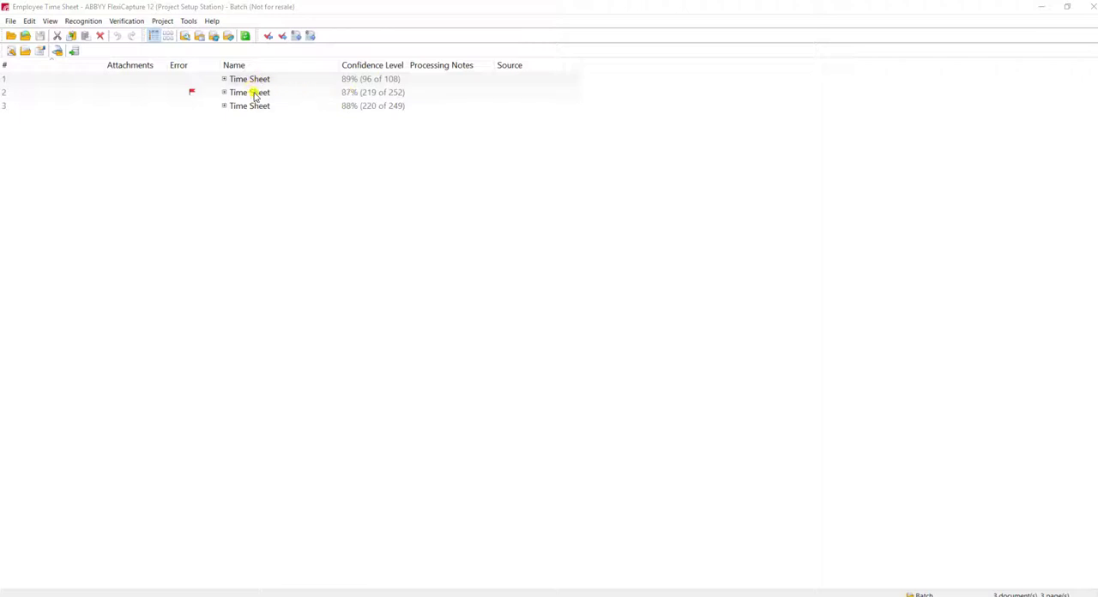
# Open the second time sheet and check its recognized Last name value.
pyautogui.doubleClick(249, 78)
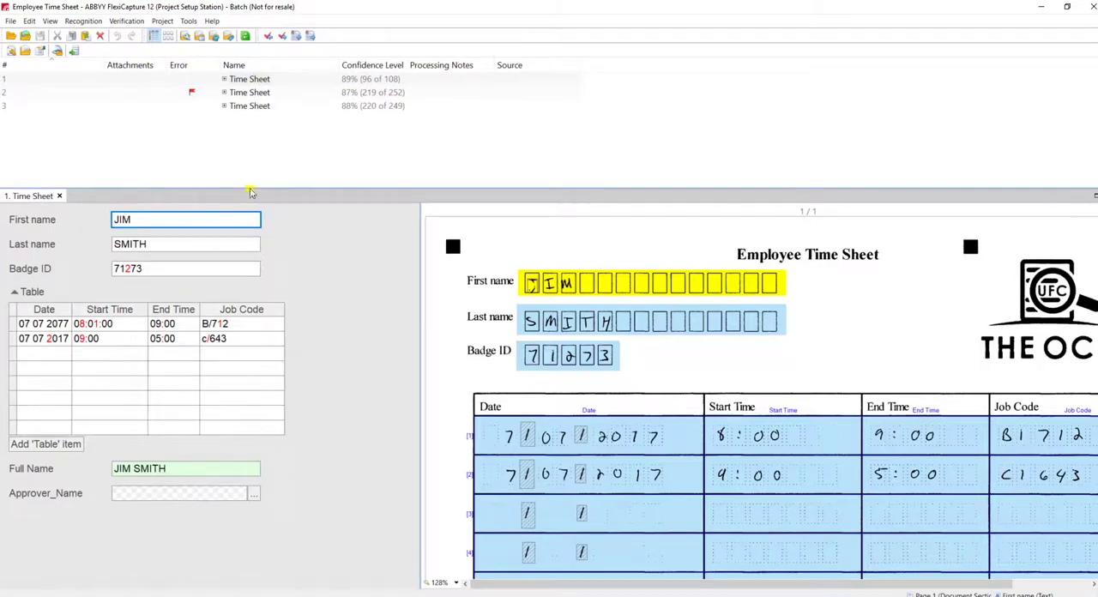
pyautogui.click(185, 243)
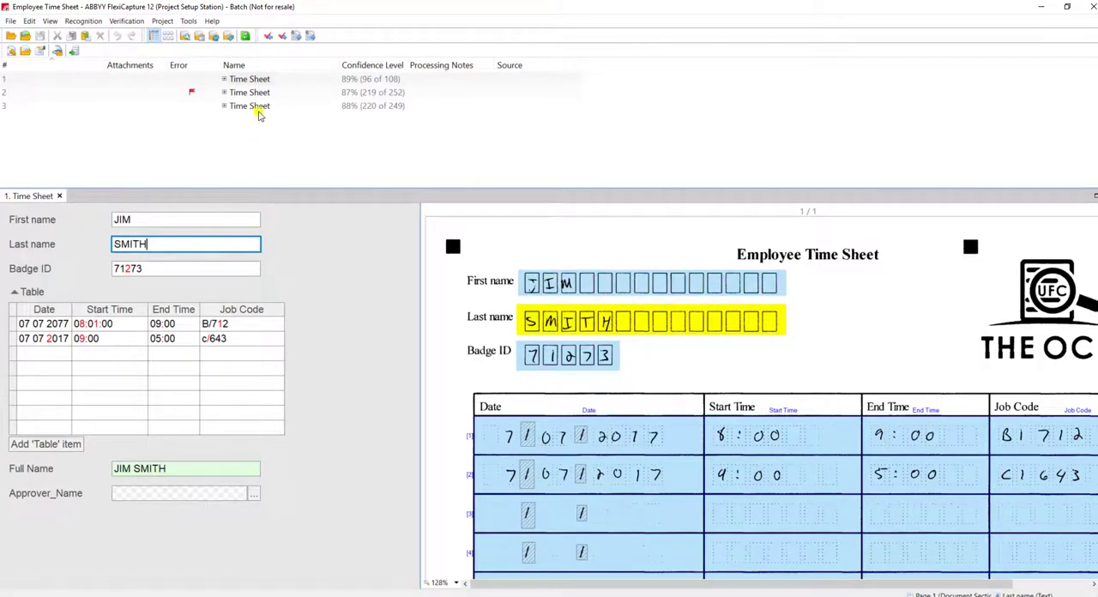
pyautogui.click(250, 91)
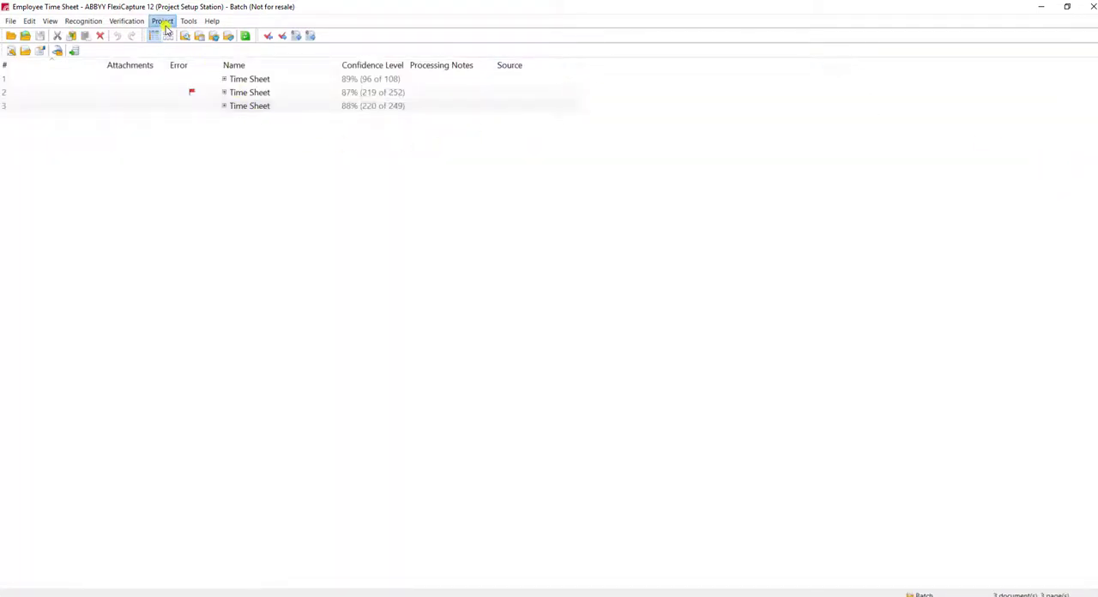
# Edit the Time Sheet definition so the Last name field is an index field.
pyautogui.click(162, 20)
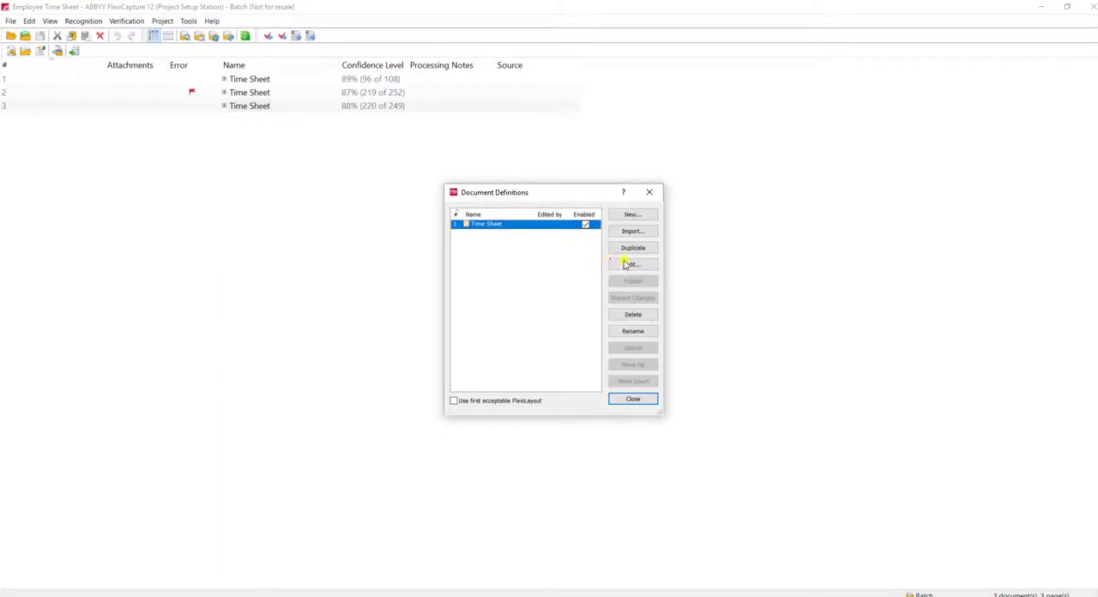
pyautogui.click(632, 264)
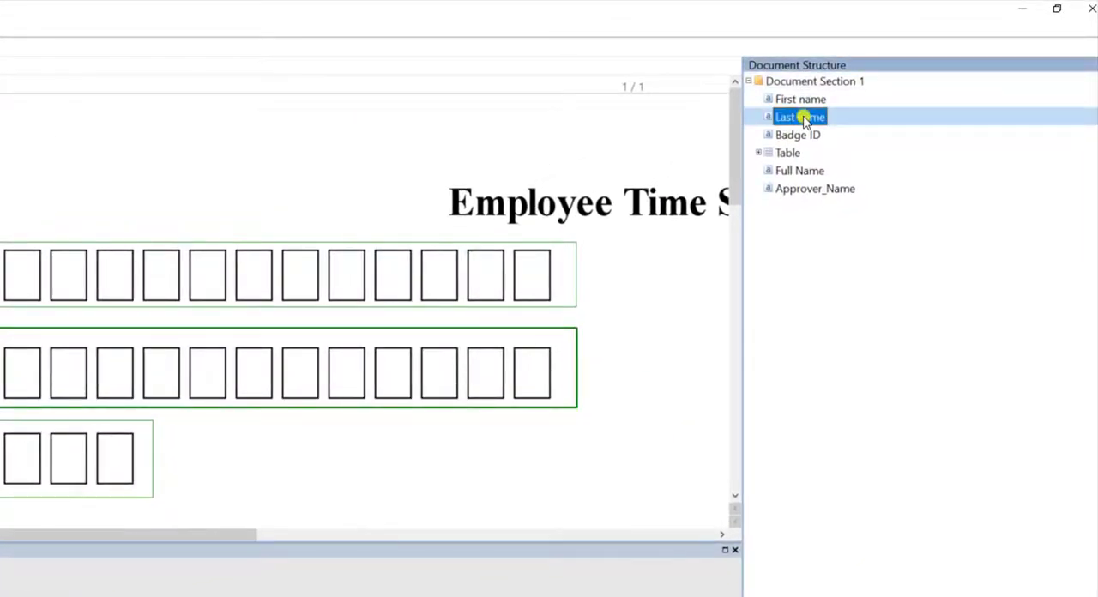
pyautogui.doubleClick(799, 117)
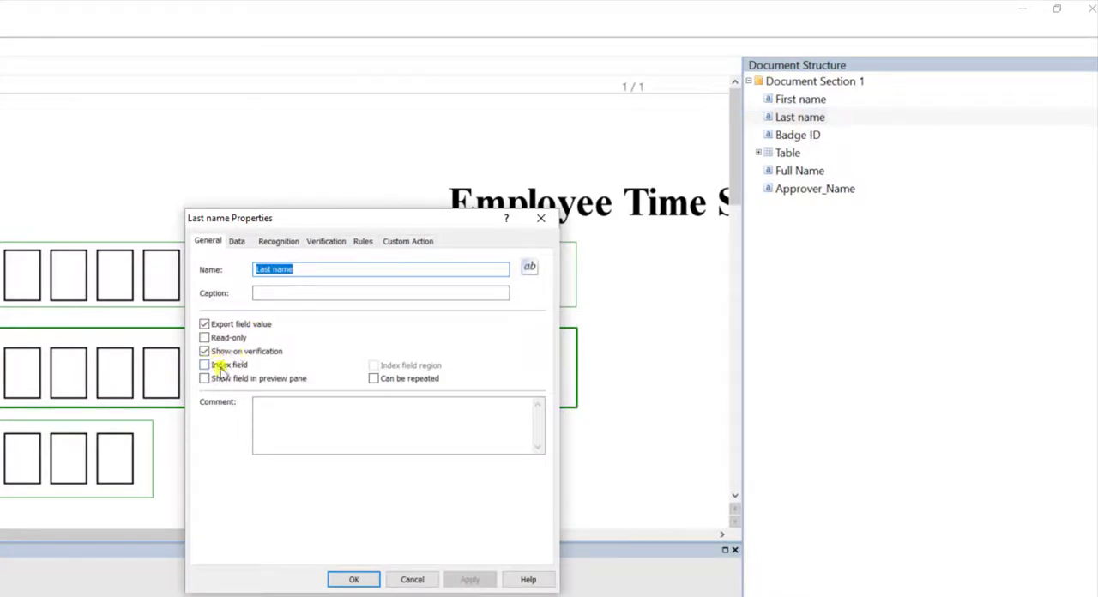
pyautogui.click(204, 363)
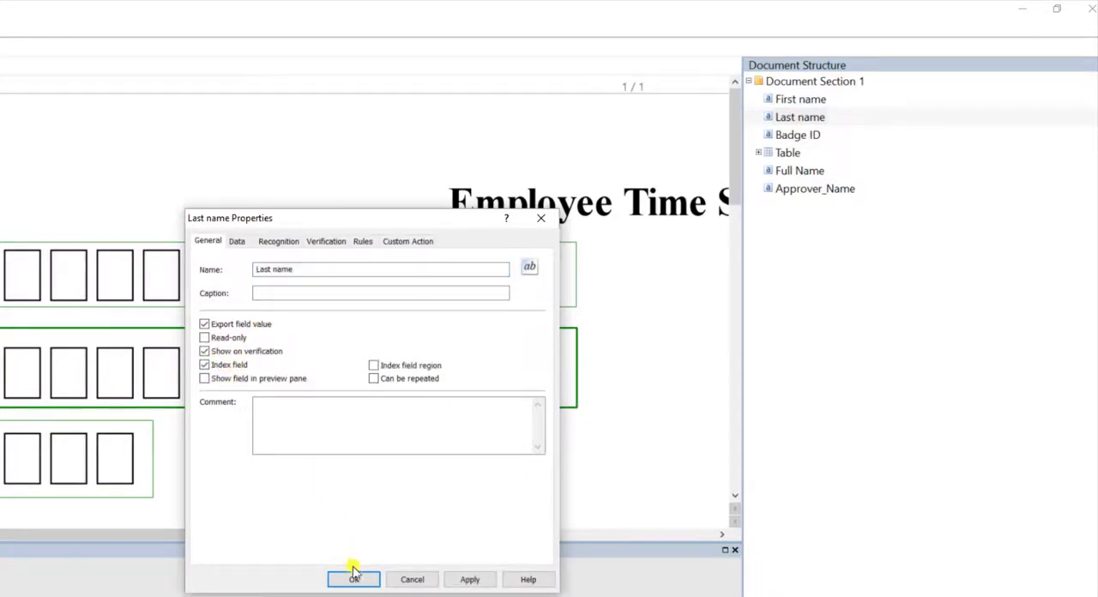
pyautogui.click(353, 579)
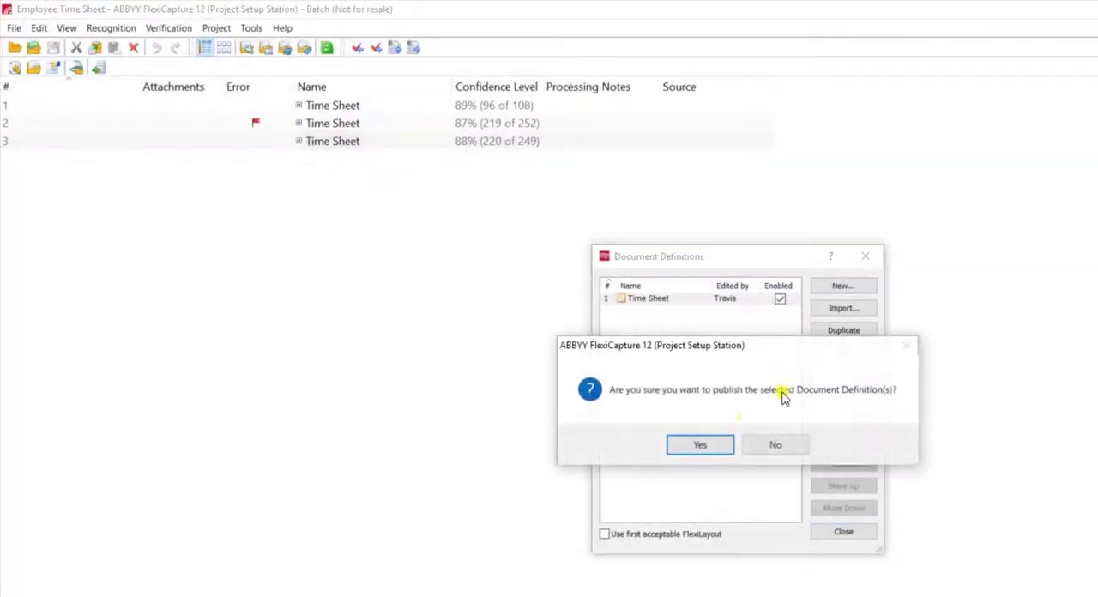
# Publish the edited Time Sheet definition and update all three batch documents to its latest version.
pyautogui.click(699, 445)
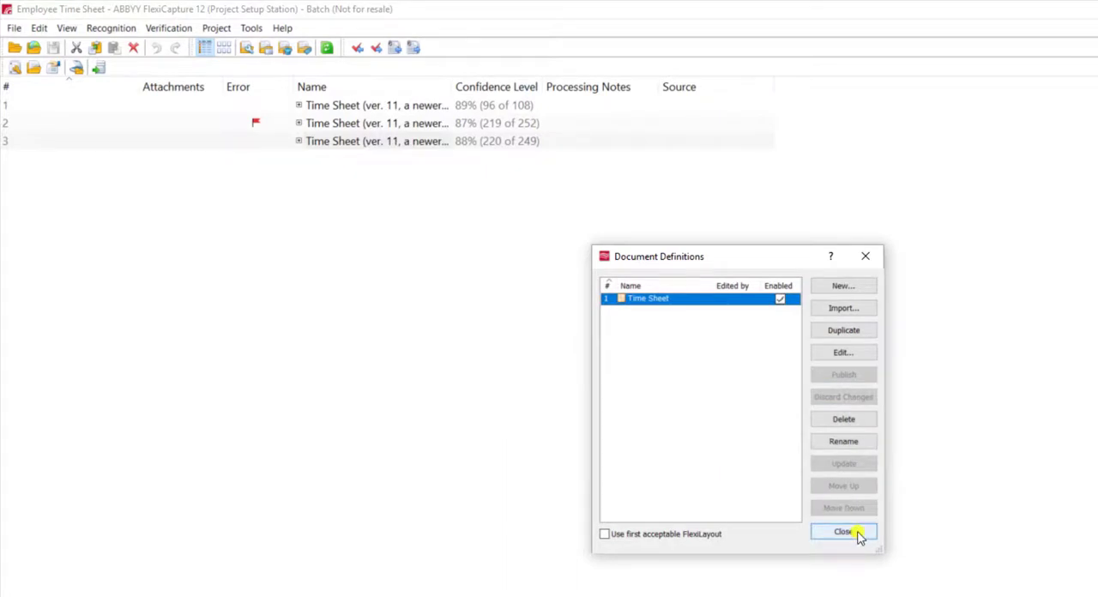
pyautogui.click(843, 532)
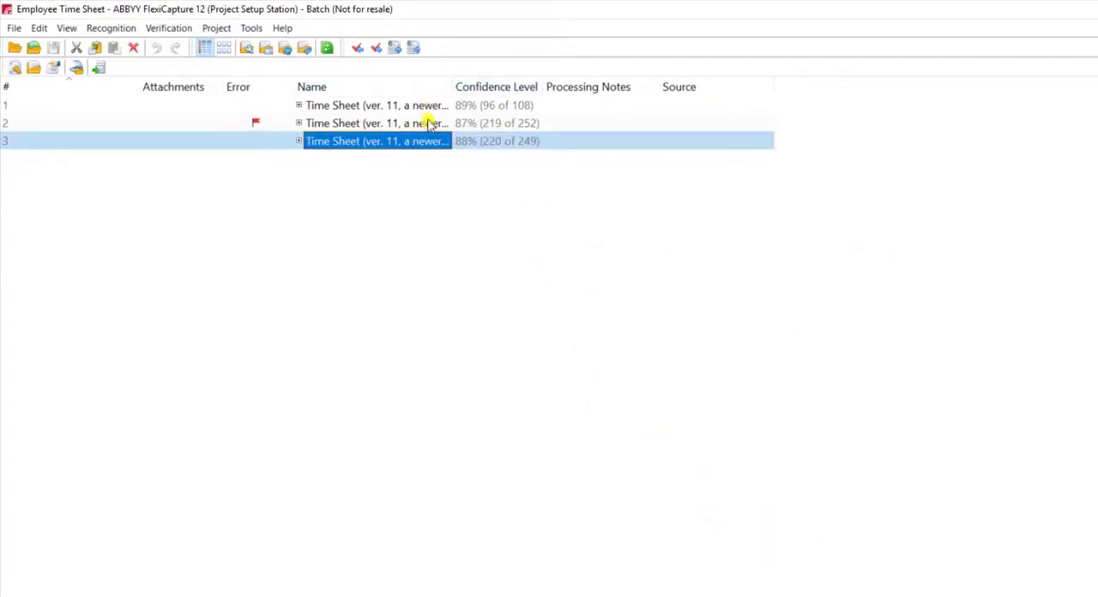
pyautogui.click(378, 105)
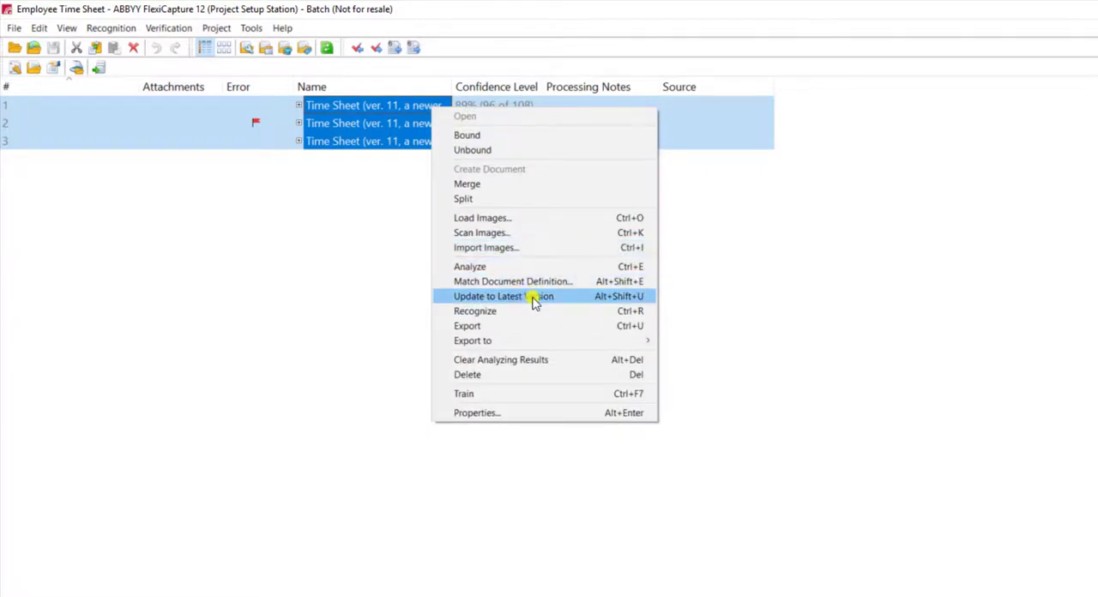
pyautogui.click(502, 296)
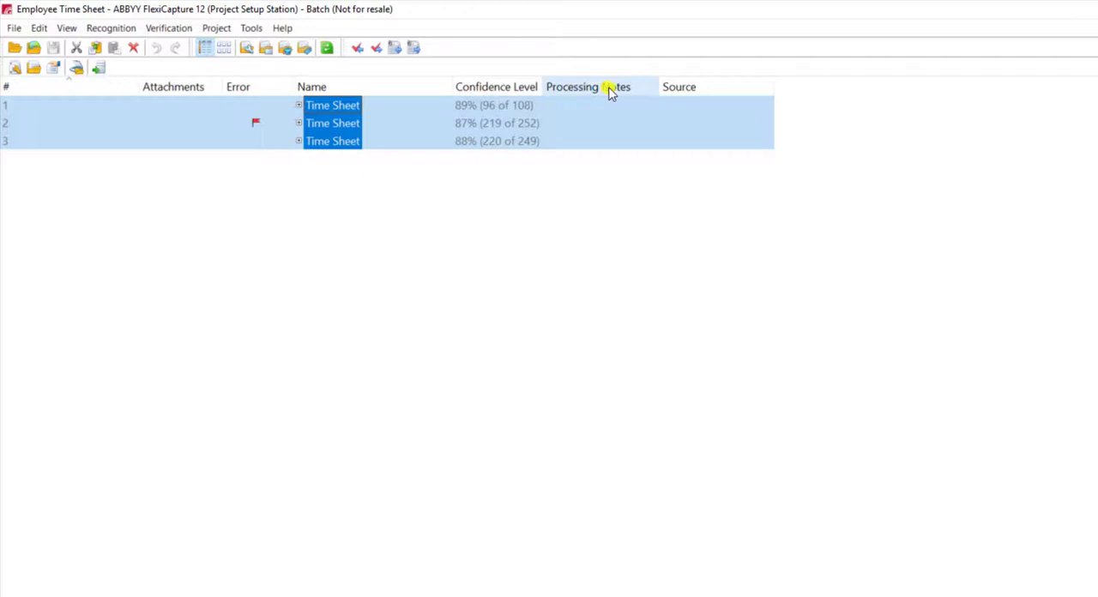
# Add a custom 'LastName' batch column sourced from the Document Section 1\Last name index field.
pyautogui.rightClick(596, 87)
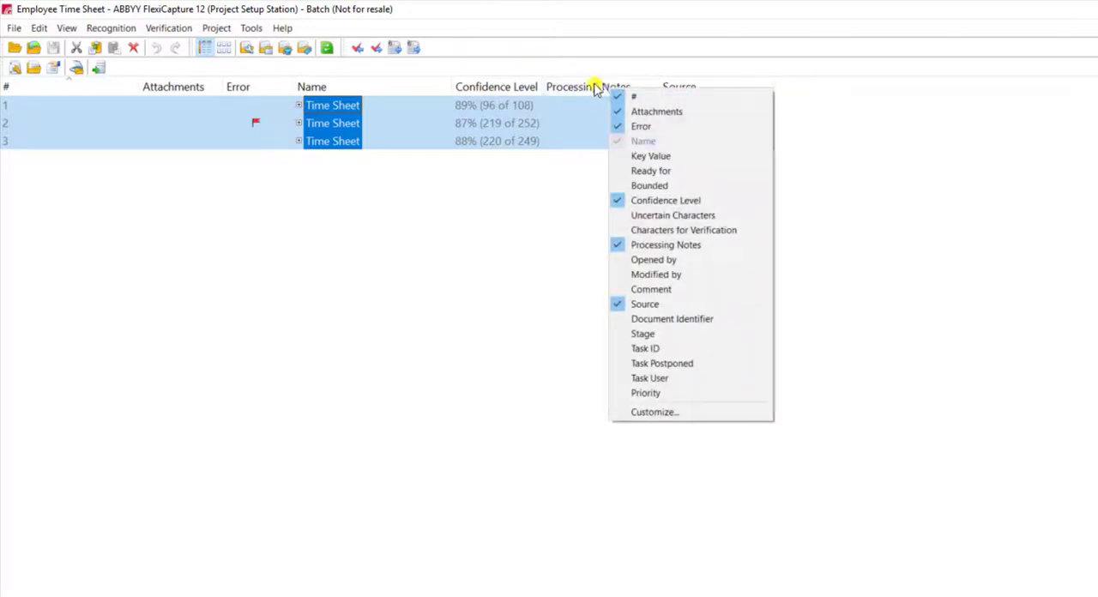
pyautogui.click(654, 411)
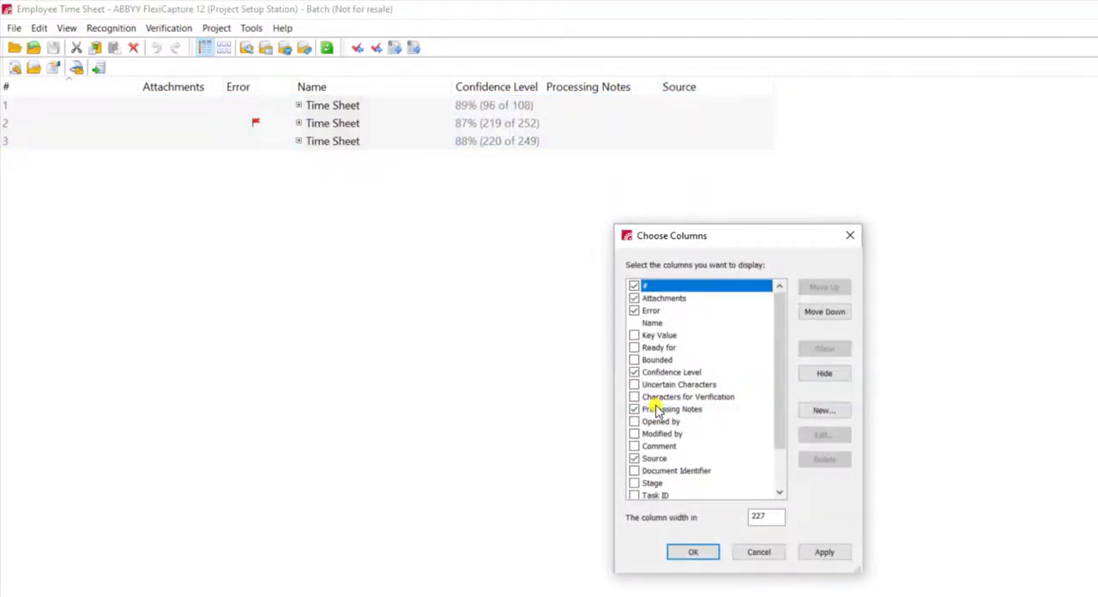
pyautogui.click(823, 410)
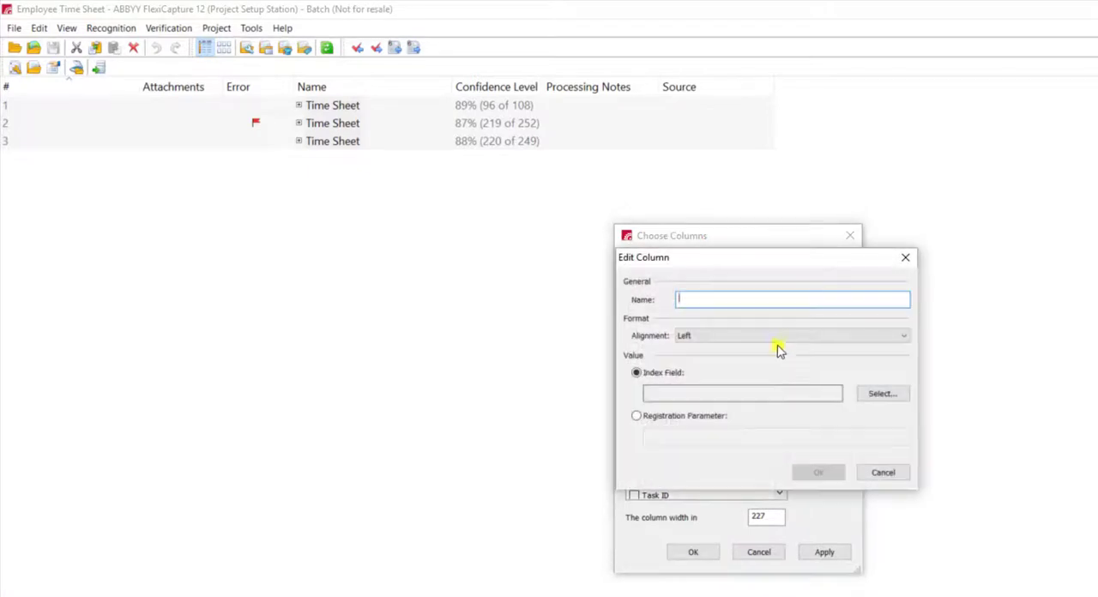
pyautogui.write('Last')
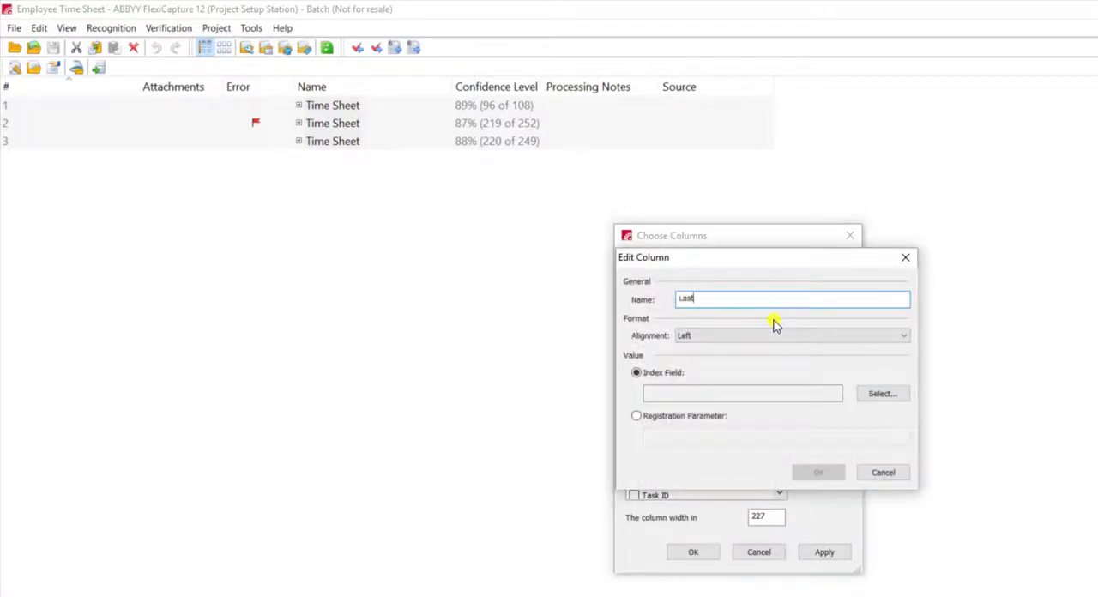
pyautogui.write('Name')
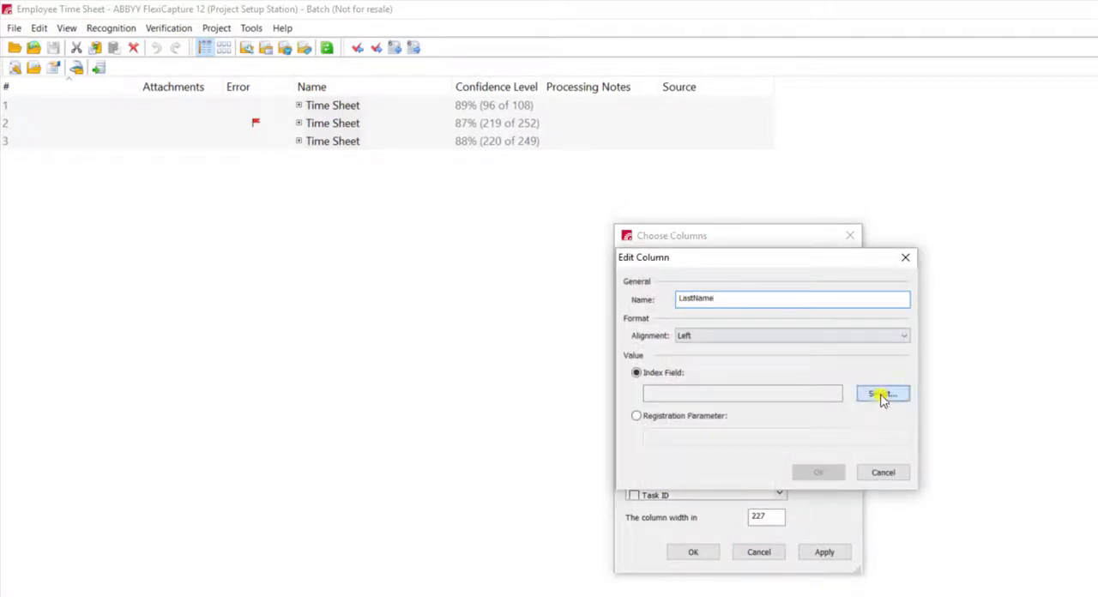
pyautogui.click(881, 392)
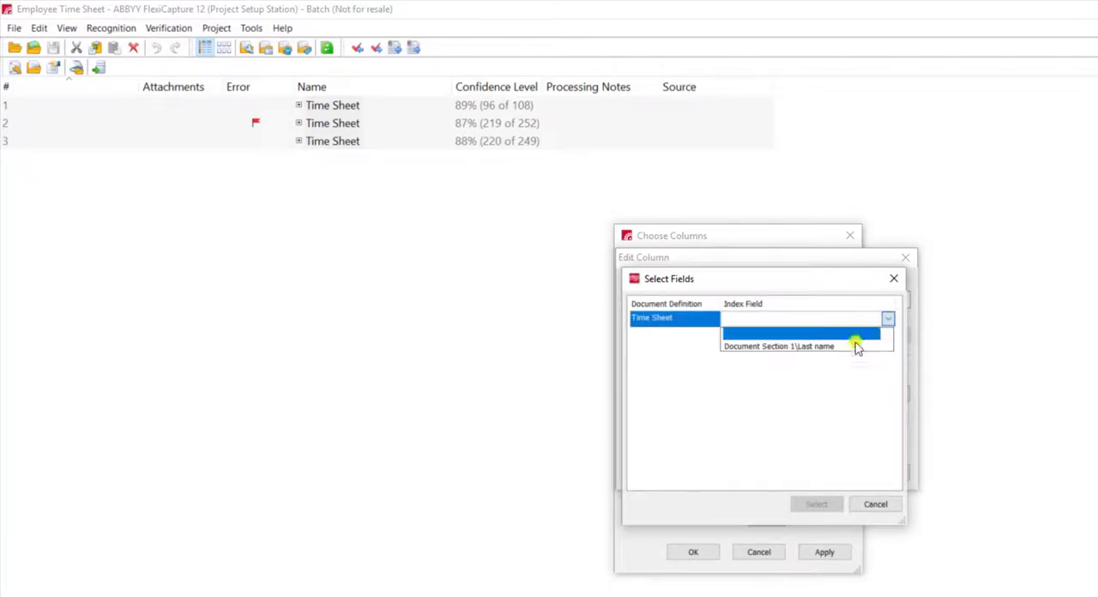
pyautogui.click(802, 346)
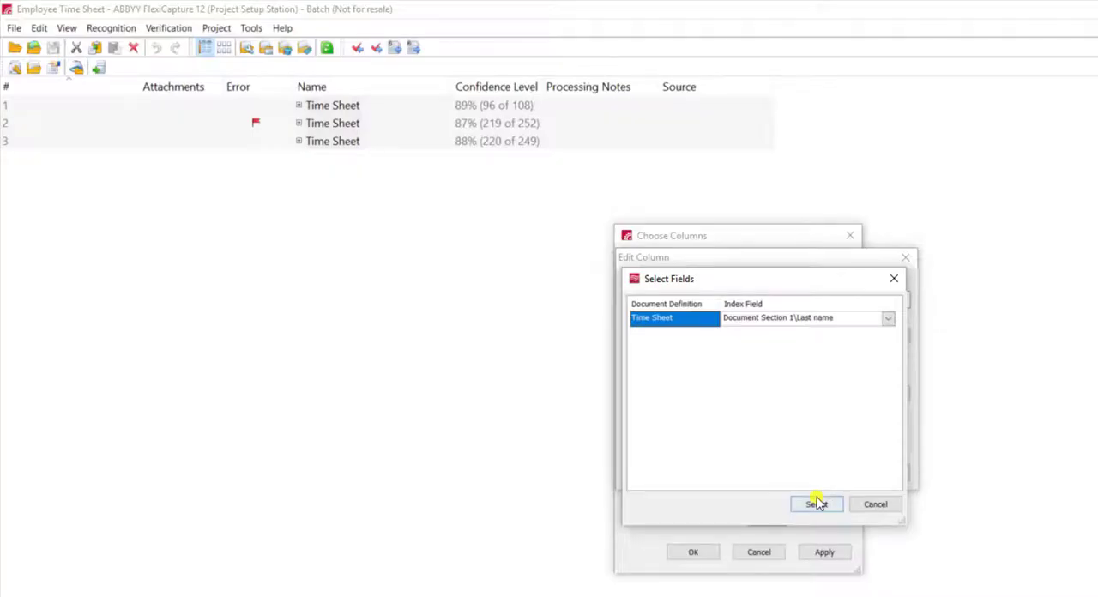
pyautogui.click(816, 504)
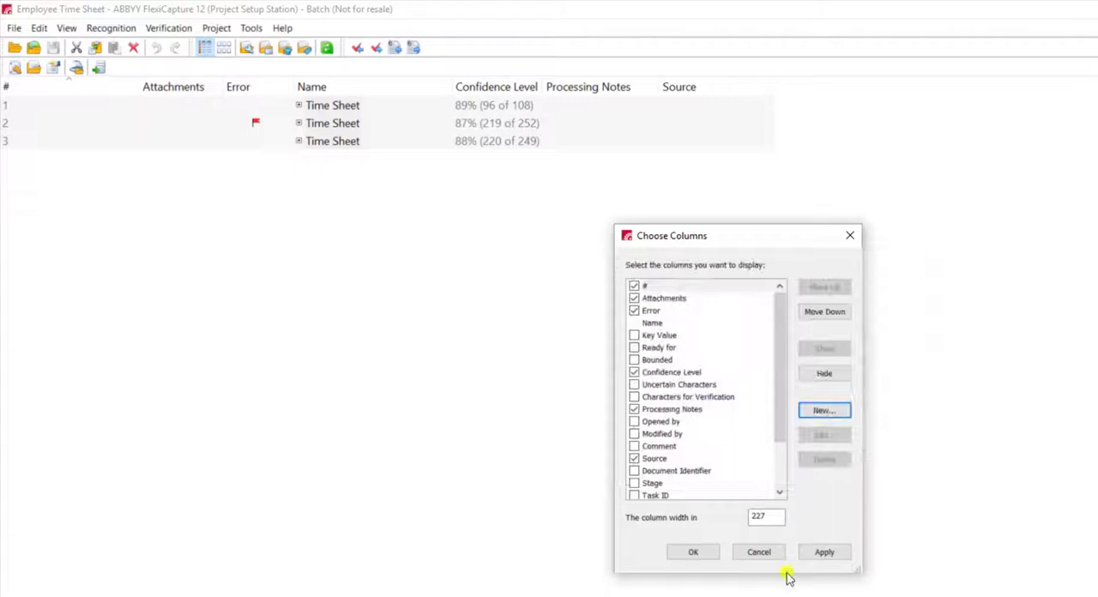